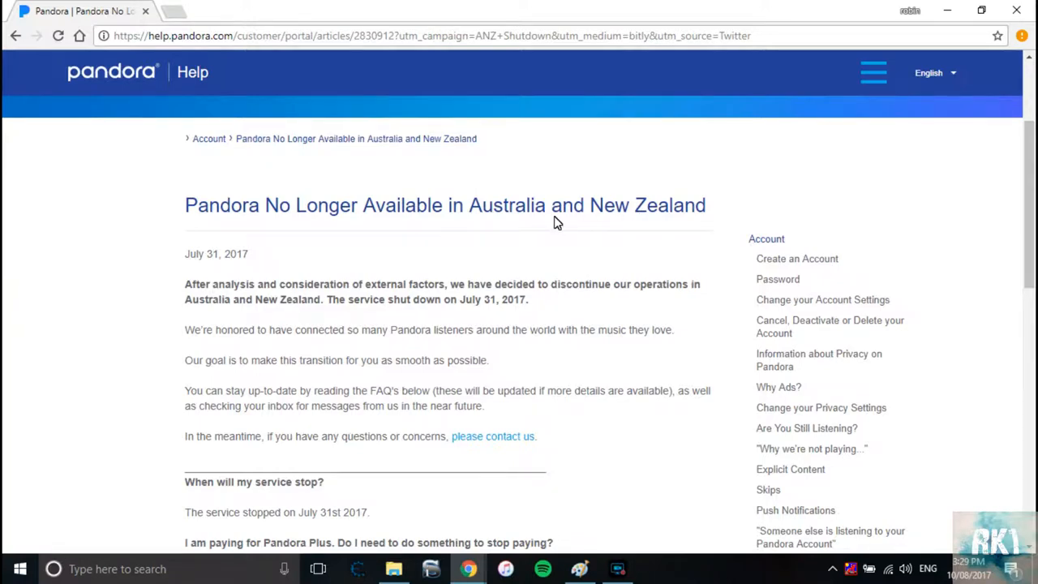
pyautogui.moveTo(509, 250)
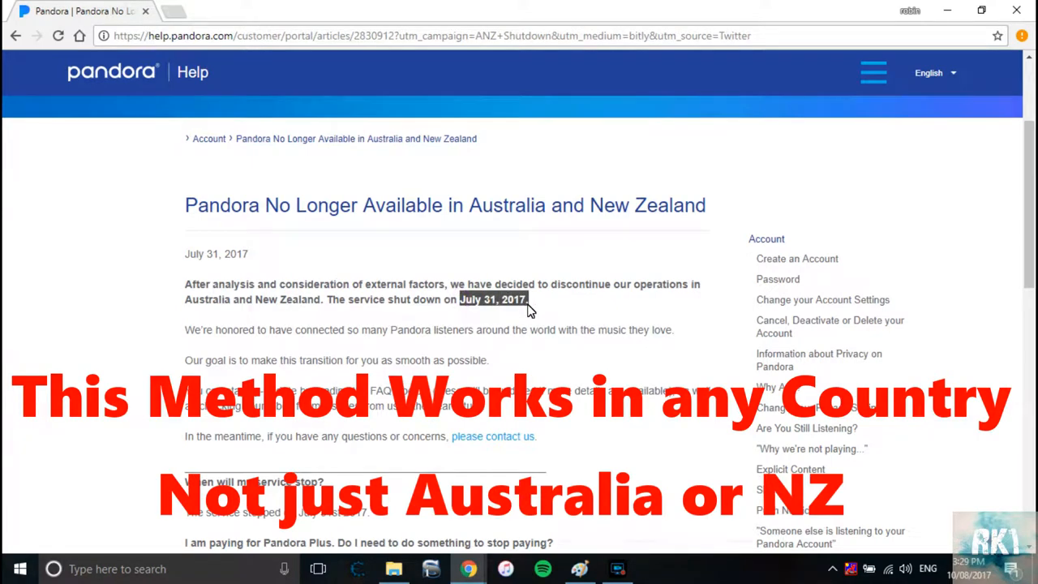
pyautogui.moveTo(492, 258)
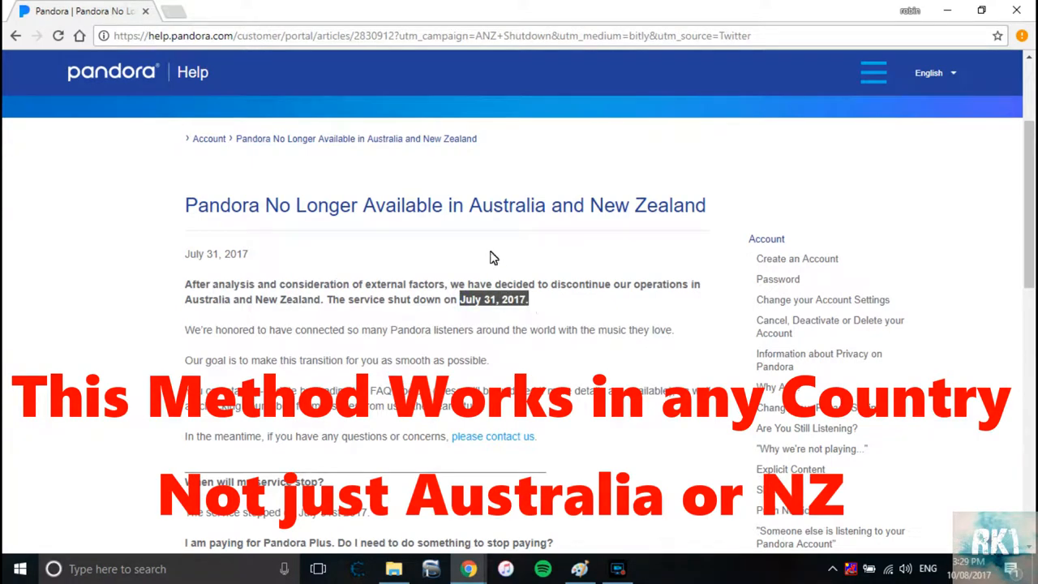
pyautogui.moveTo(467, 210)
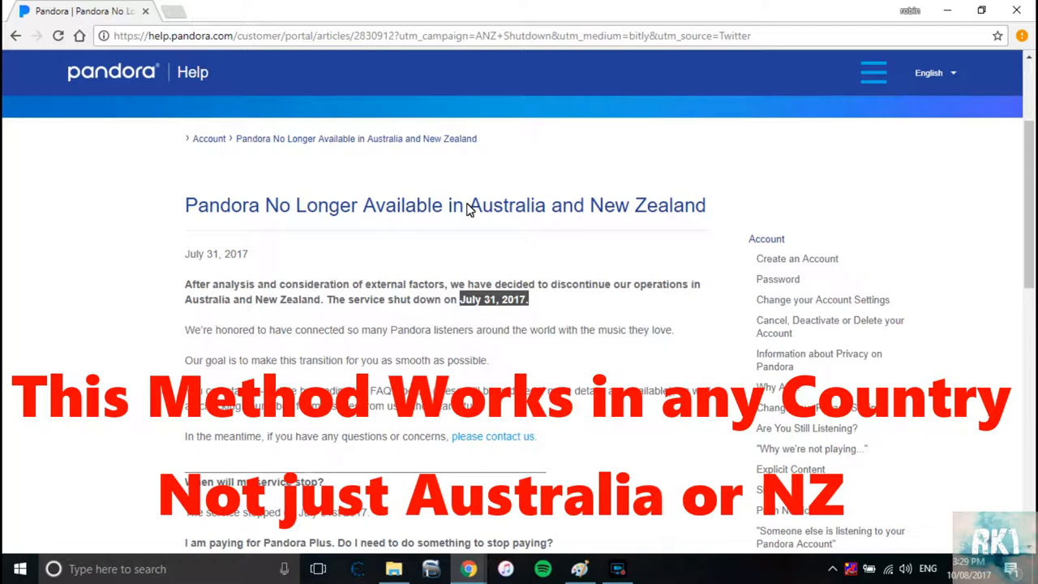
# Step: Highlight the words 'Australia and New Zealand' in the Pandora Help shutdown article
pyautogui.moveTo(469, 204); pyautogui.dragTo(700, 204)
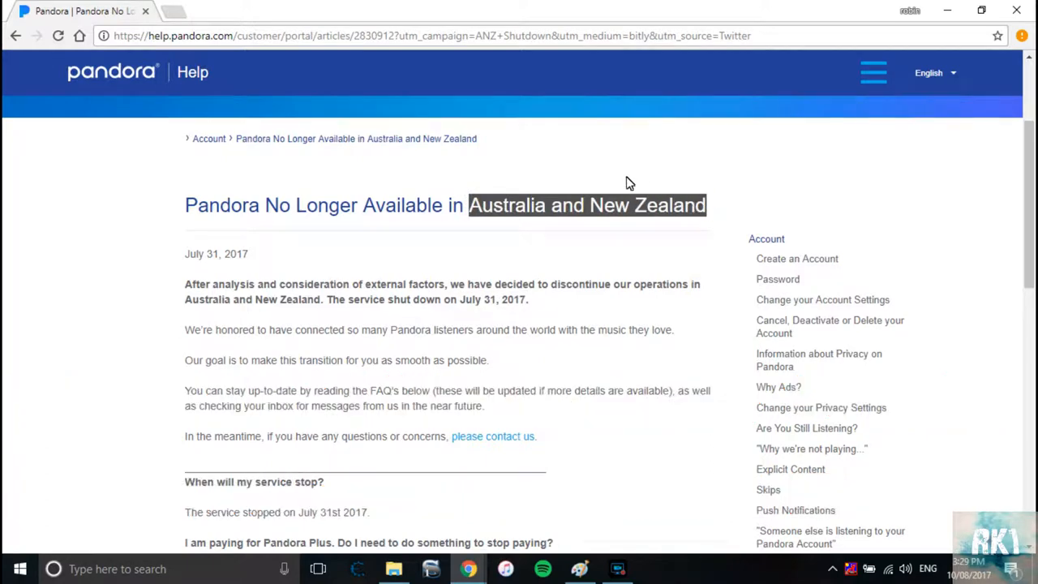
pyautogui.moveTo(616, 172)
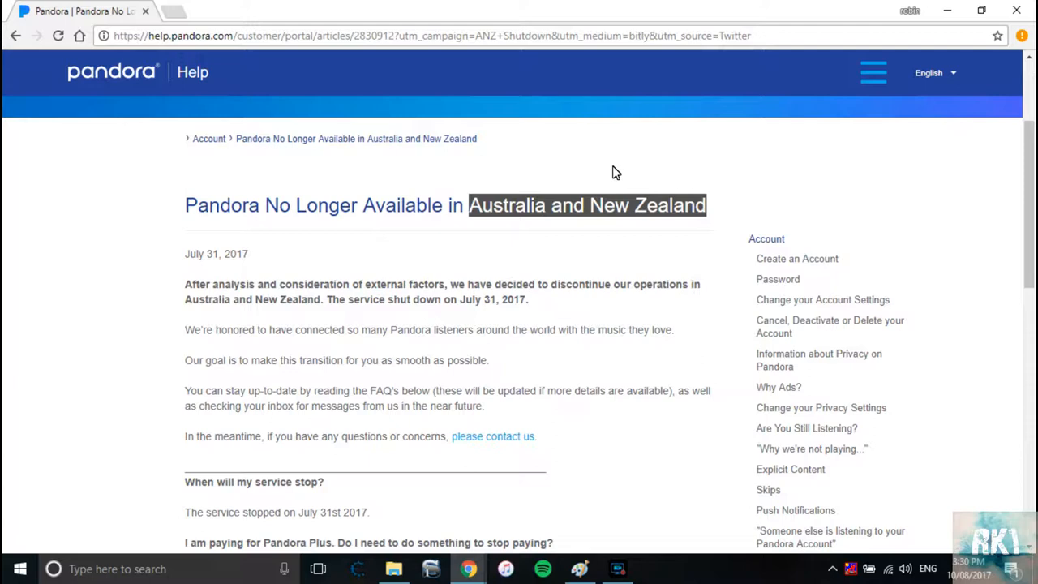
pyautogui.moveTo(603, 169)
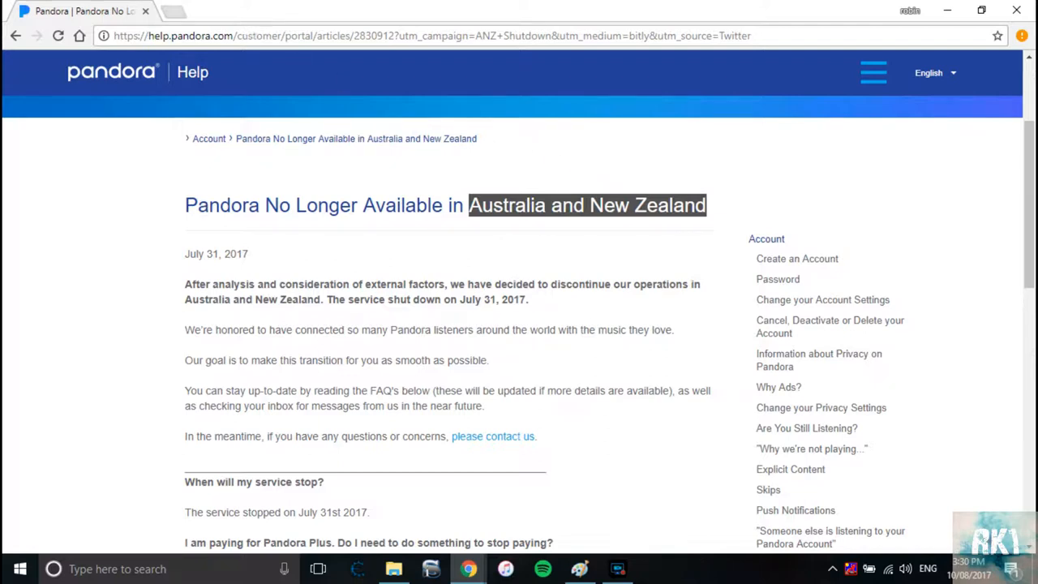
pyautogui.moveTo(149, 13)
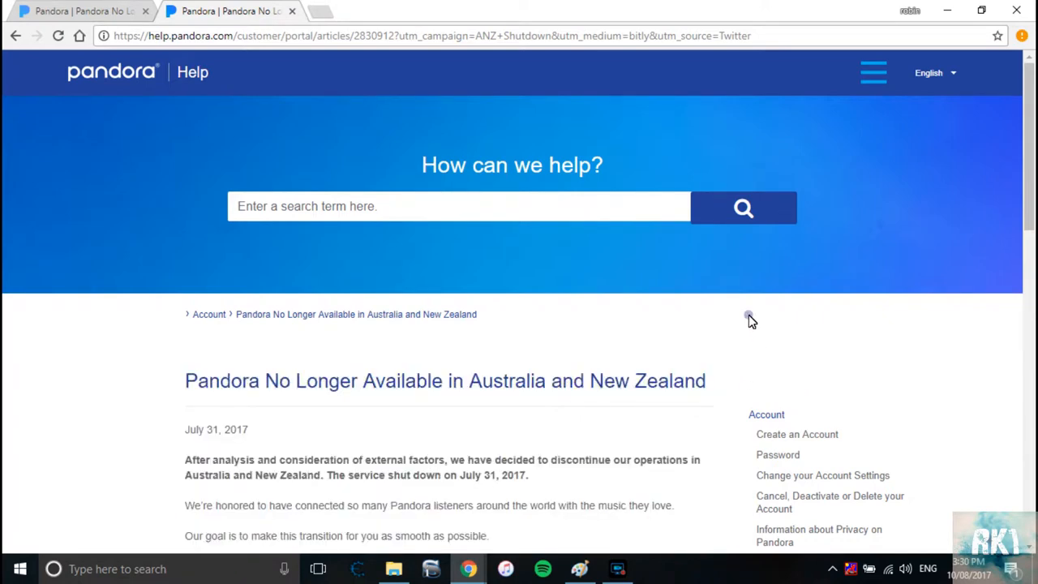
pyautogui.moveTo(317, 10)
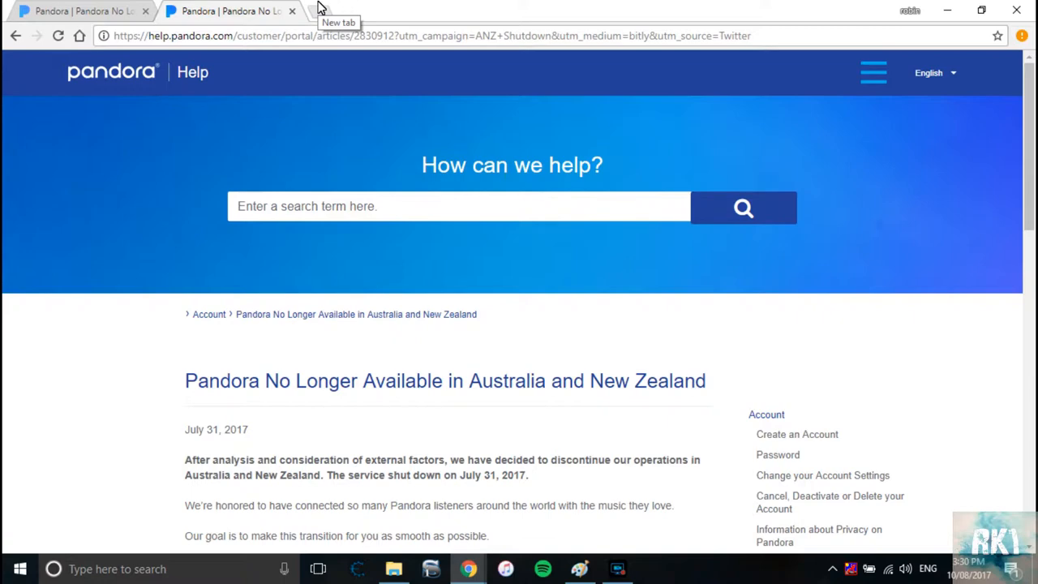
# Step: Search Google for 'free proxy websites' and launch the 'Free Web Proxy - Whoer.net' result in a new tab
pyautogui.click(318, 10)
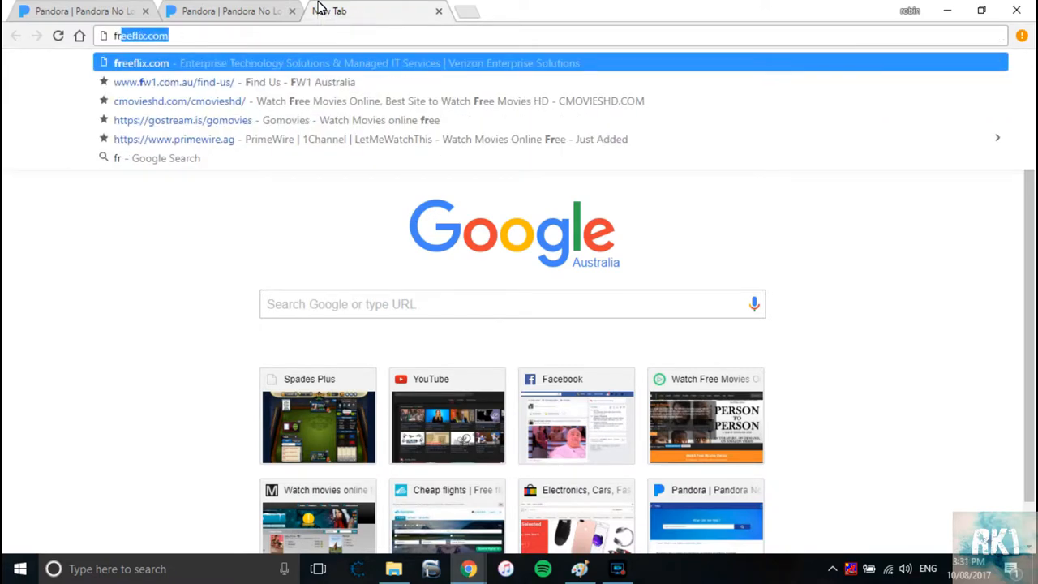
pyautogui.write('free proxy websites')
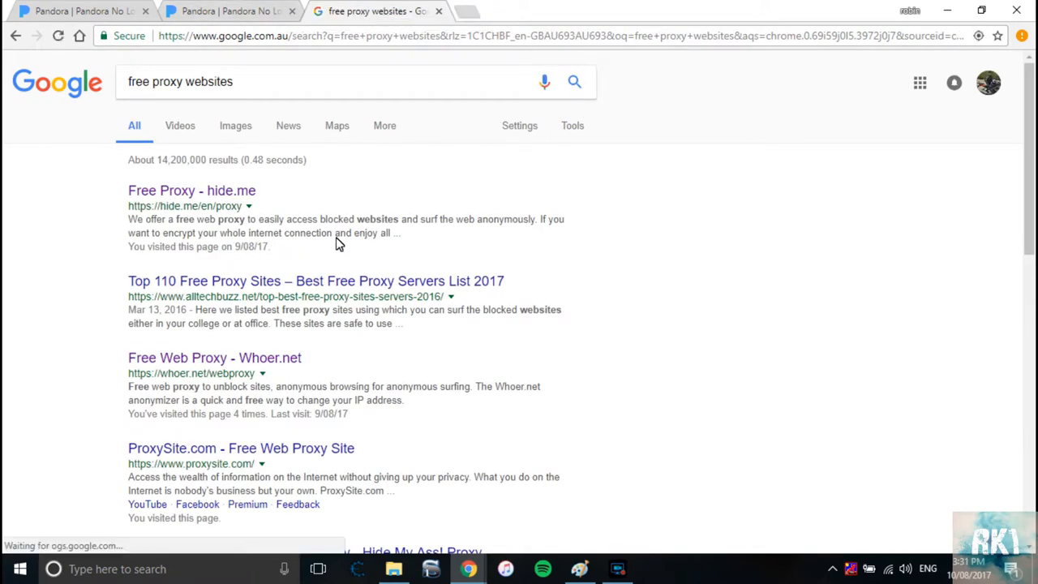
pyautogui.moveTo(214, 363)
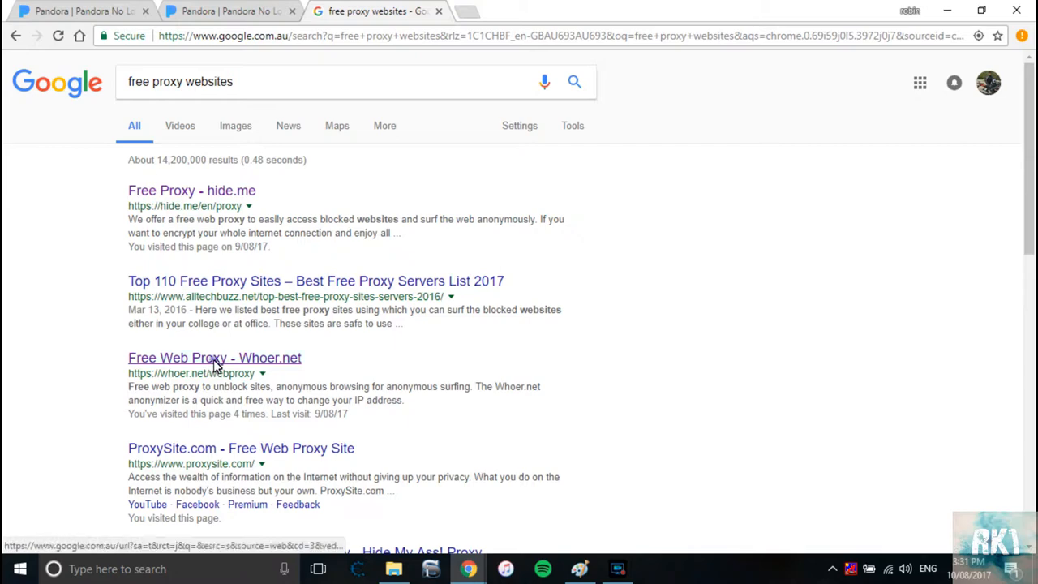
pyautogui.click(214, 358)
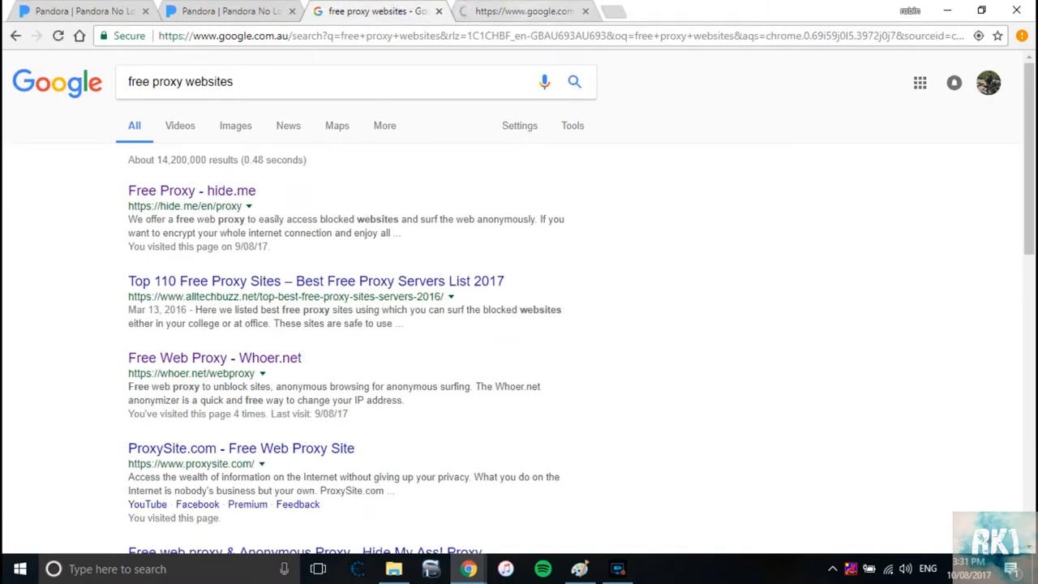
# Step: Enter pandora.com on Whoer.net's proxy page with the USA, Los Angeles server selected
pyautogui.click(214, 359)
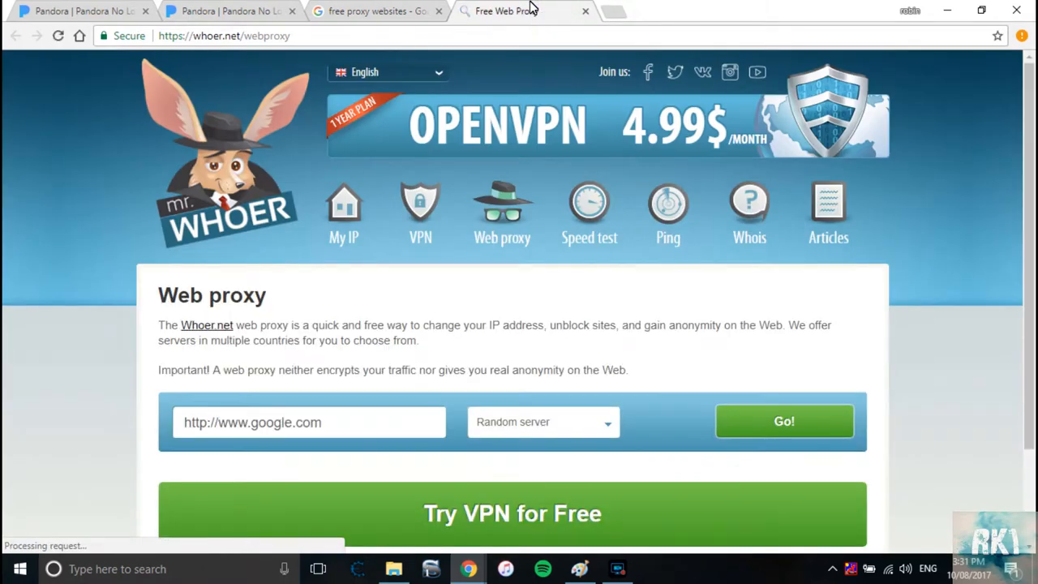
pyautogui.scroll(-3)
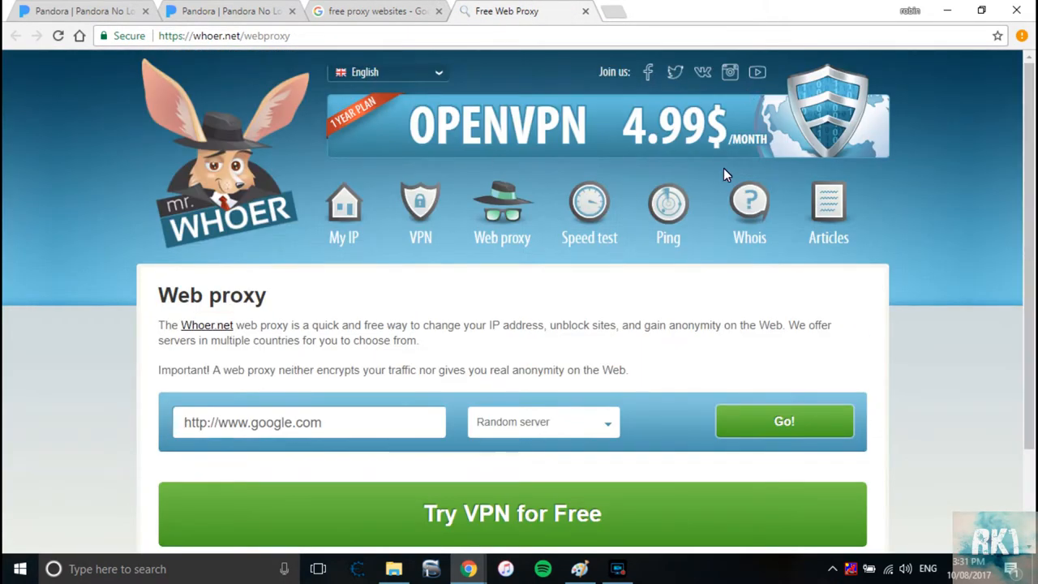
pyautogui.scroll(-3)
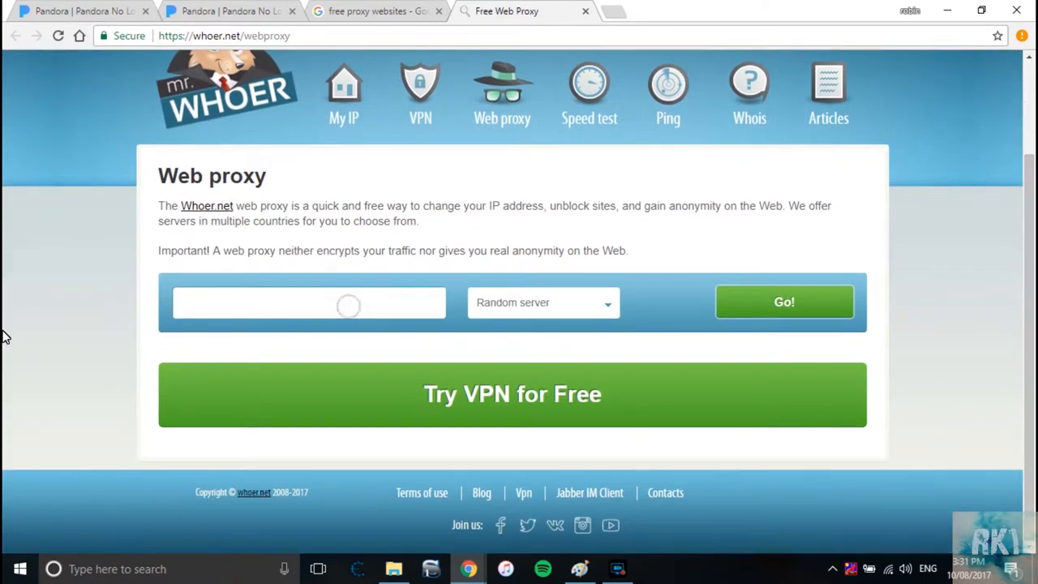
pyautogui.write('pandora.com')
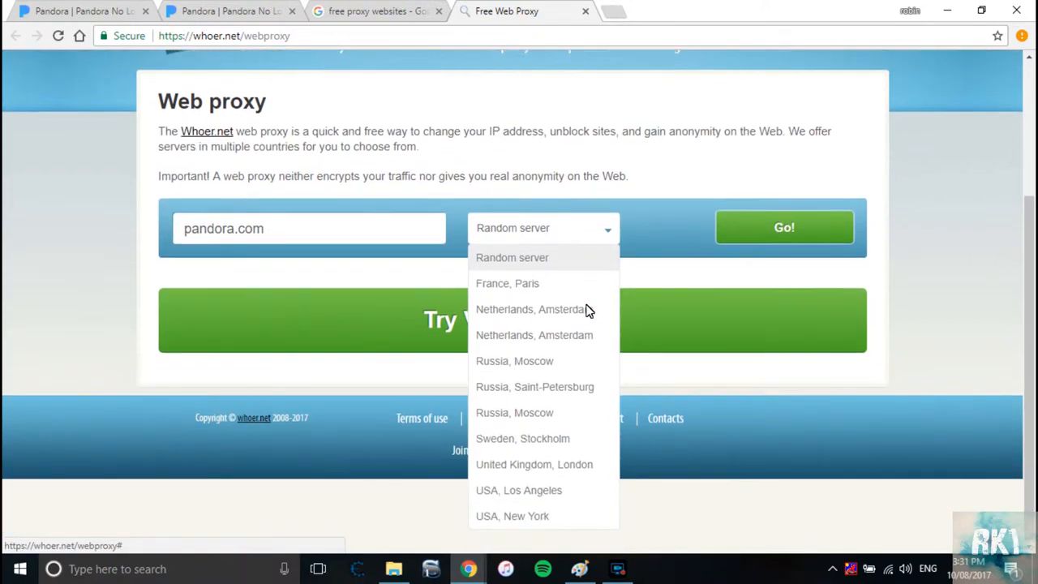
pyautogui.moveTo(527, 496)
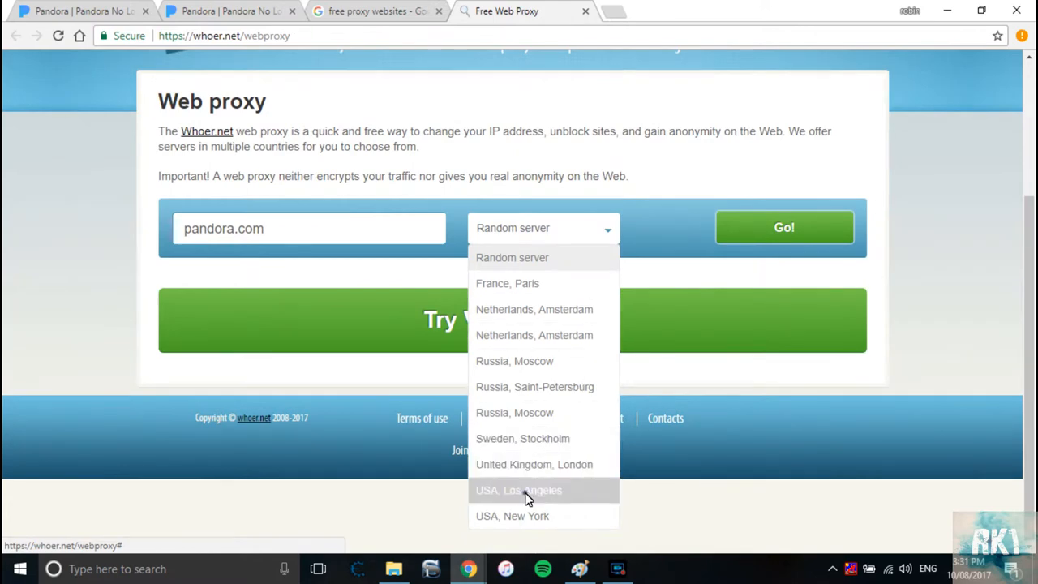
pyautogui.click(519, 490)
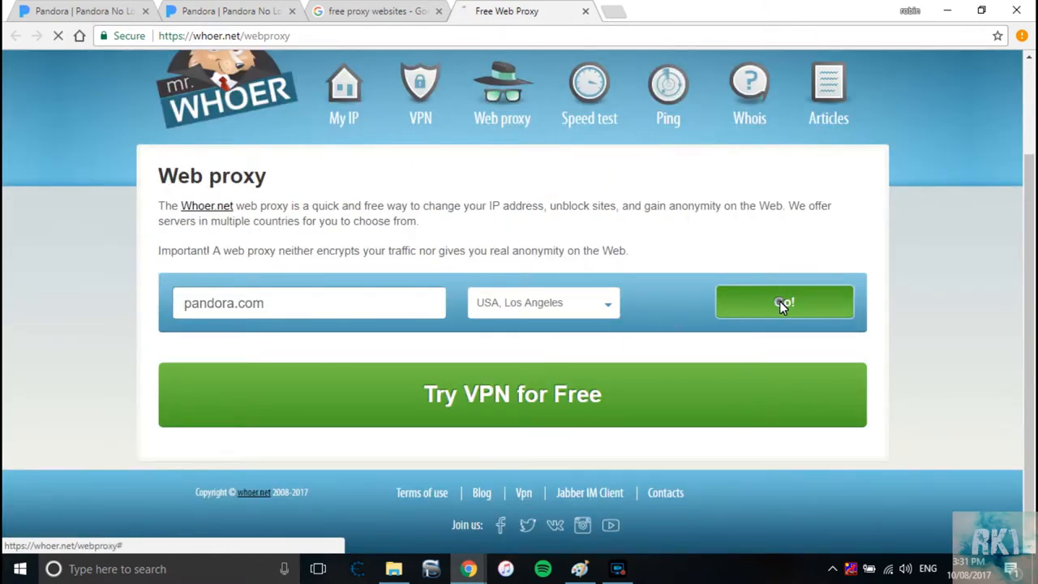
# Step: Load Pandora through the proxy, play Hotel California and hide the Whoer banner over the player
pyautogui.click(785, 302)
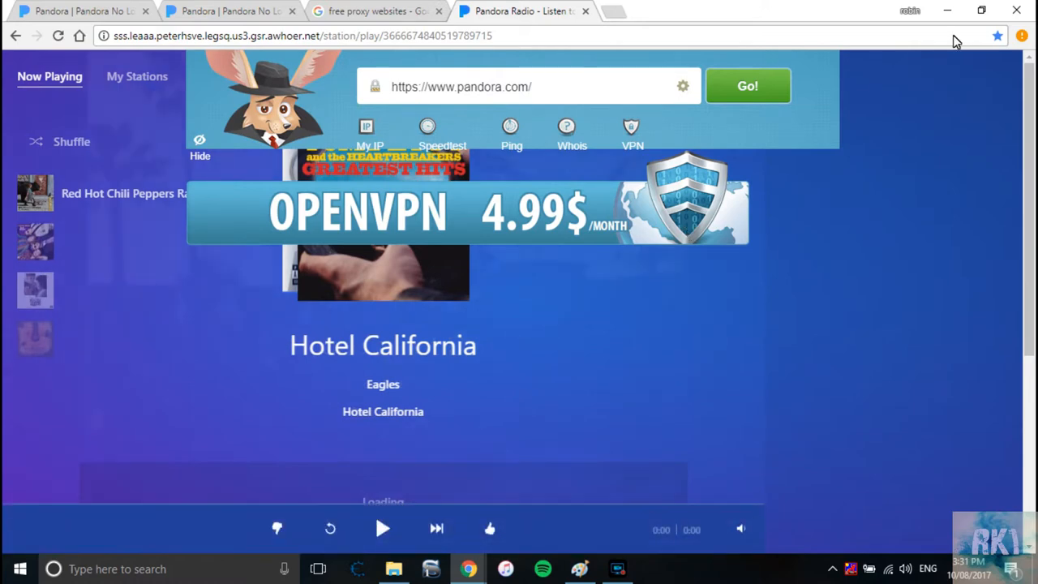
pyautogui.click(383, 528)
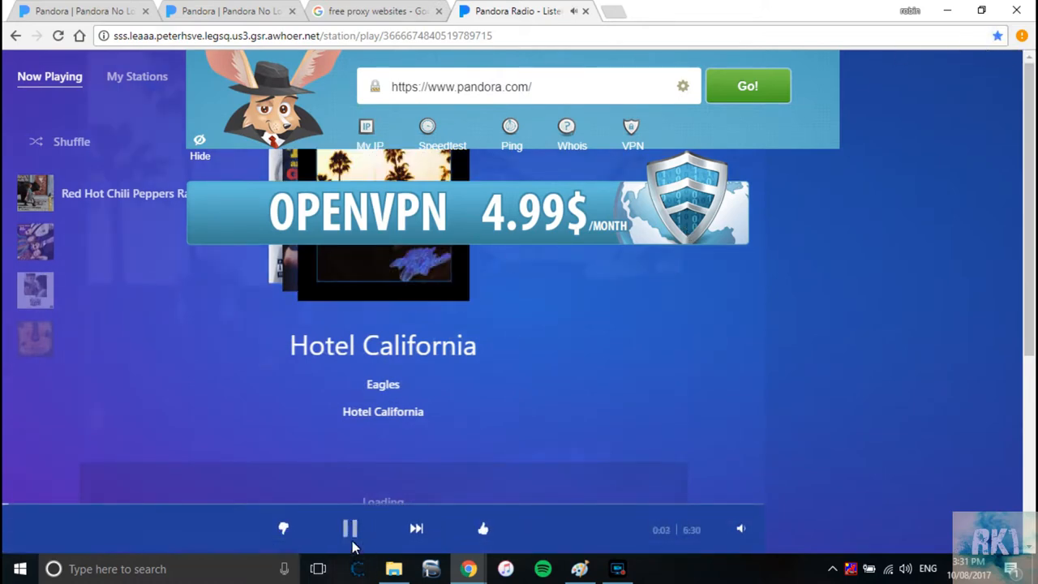
pyautogui.click(351, 529)
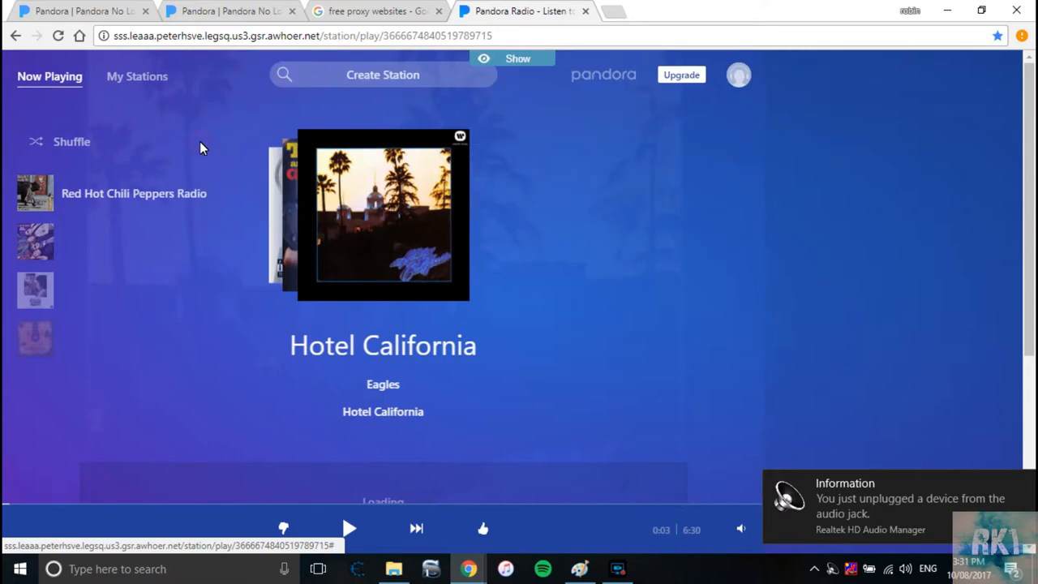
# Step: Skip past Smells Like Teen Spirit to Stadium Arcadium, then pause and resume it
pyautogui.click(351, 529)
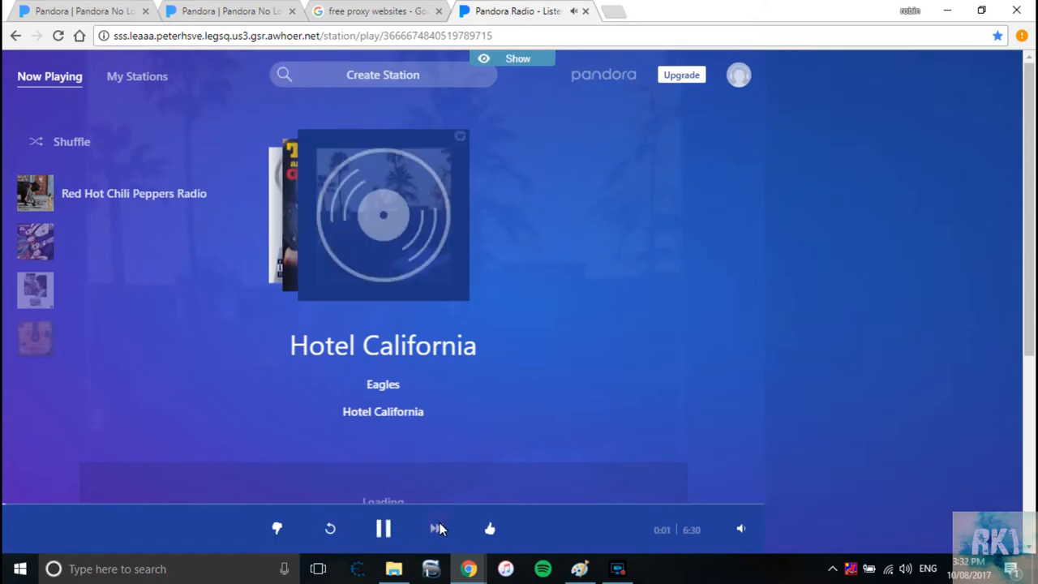
pyautogui.click(436, 529)
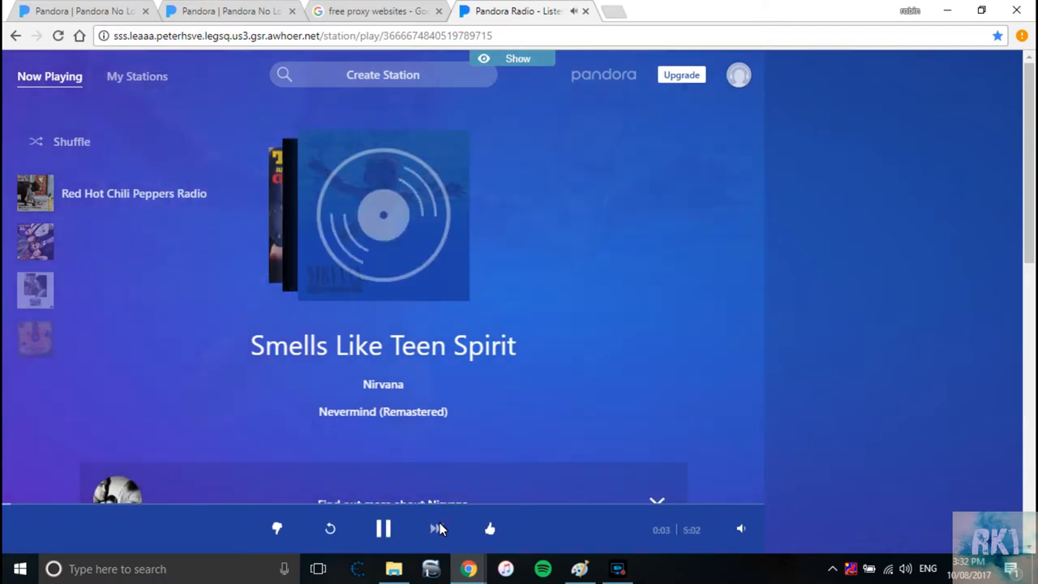
pyautogui.click(434, 529)
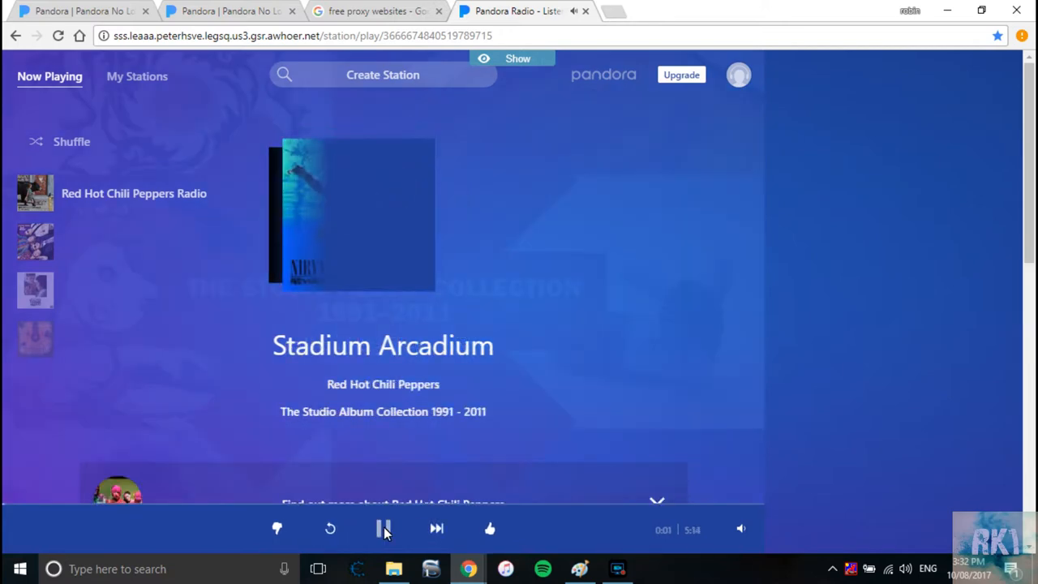
pyautogui.click(383, 528)
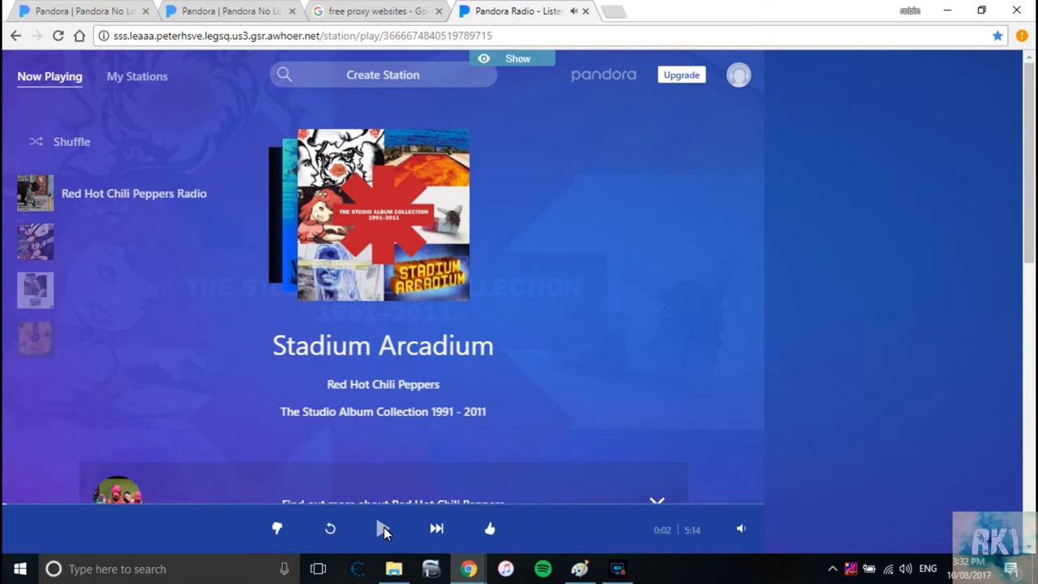
pyautogui.click(383, 528)
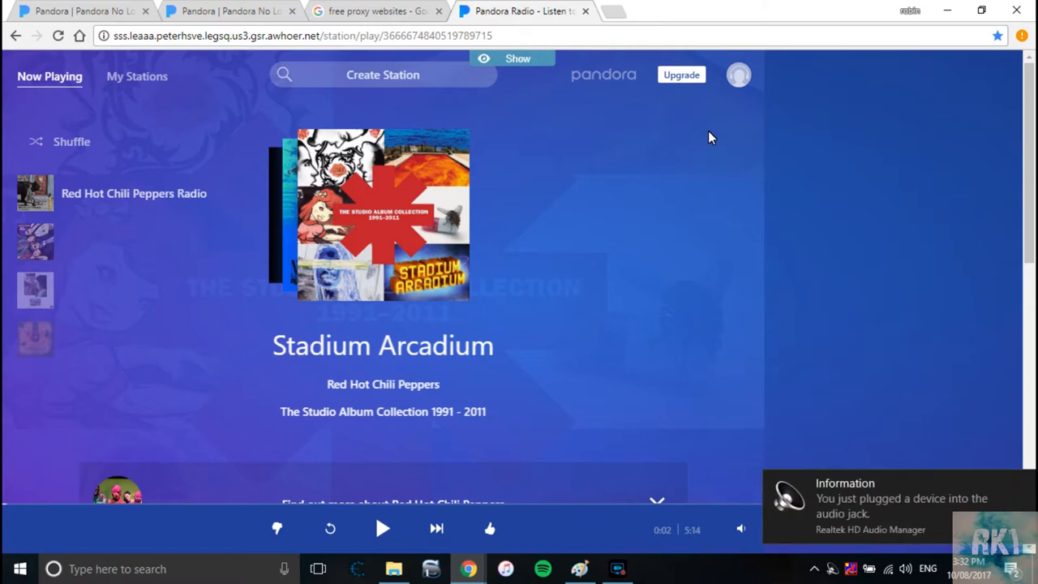
pyautogui.moveTo(622, 9)
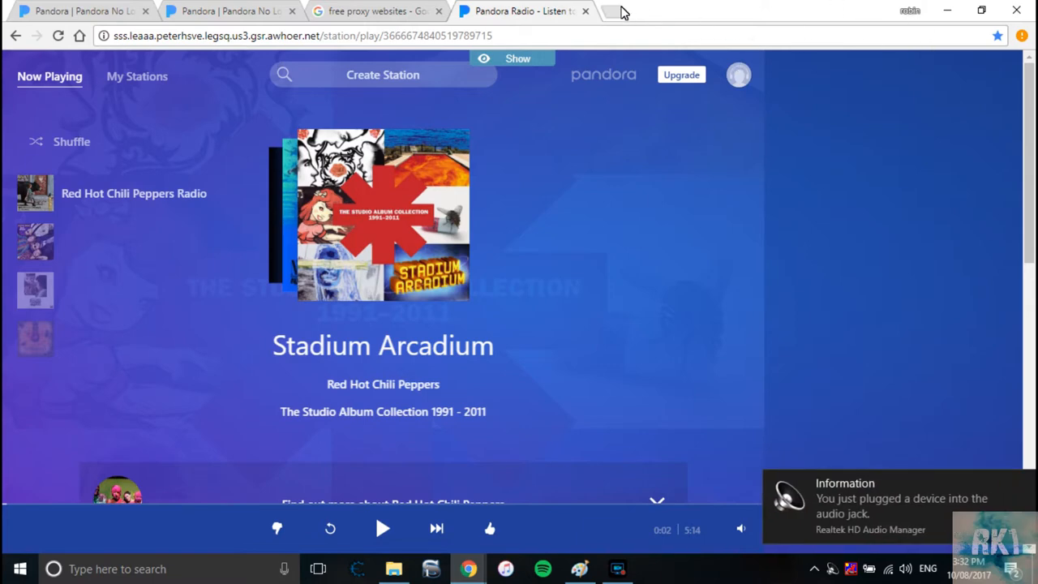
pyautogui.moveTo(423, 311)
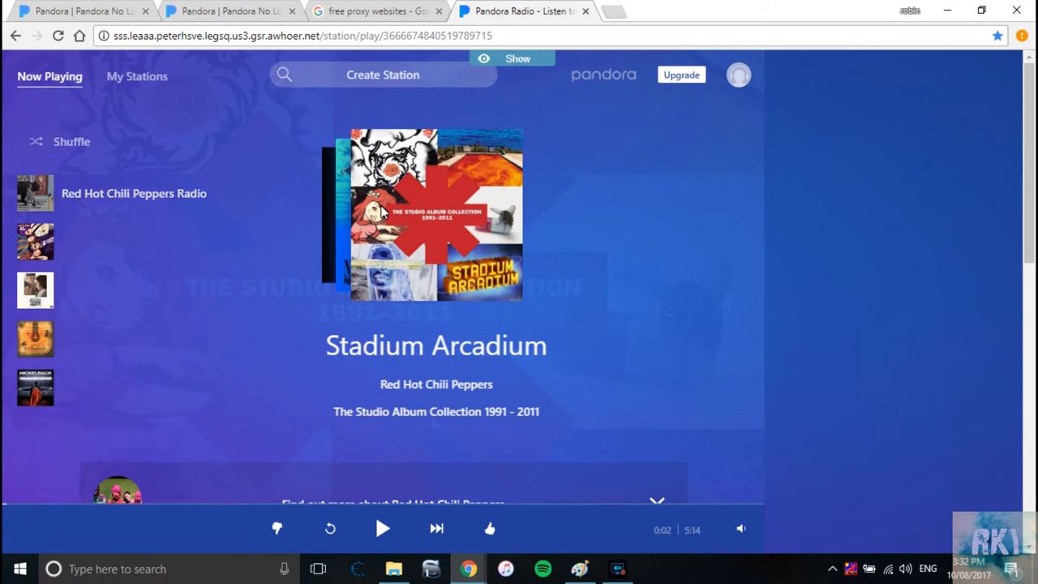
pyautogui.moveTo(450, 211)
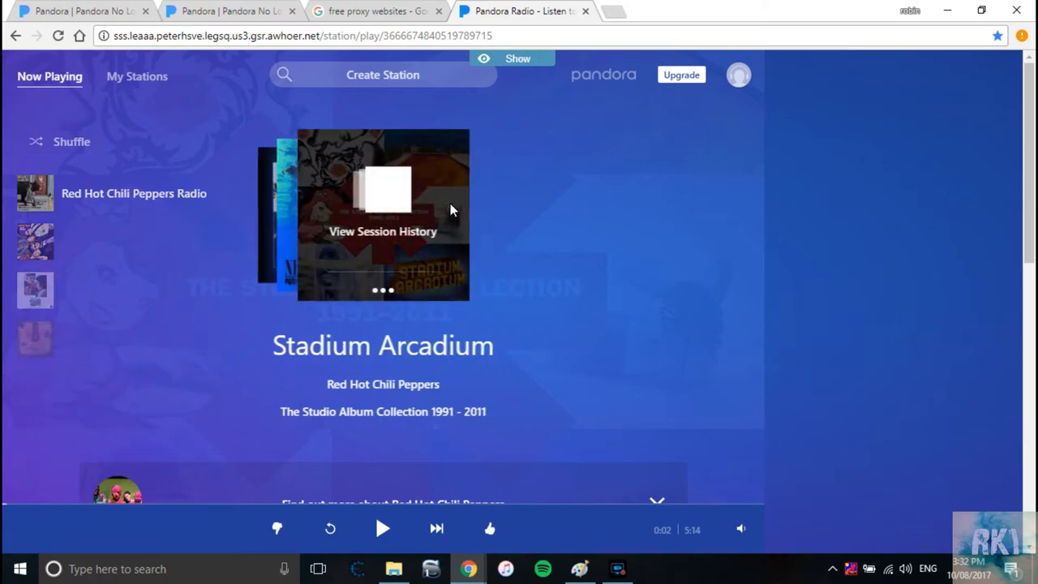